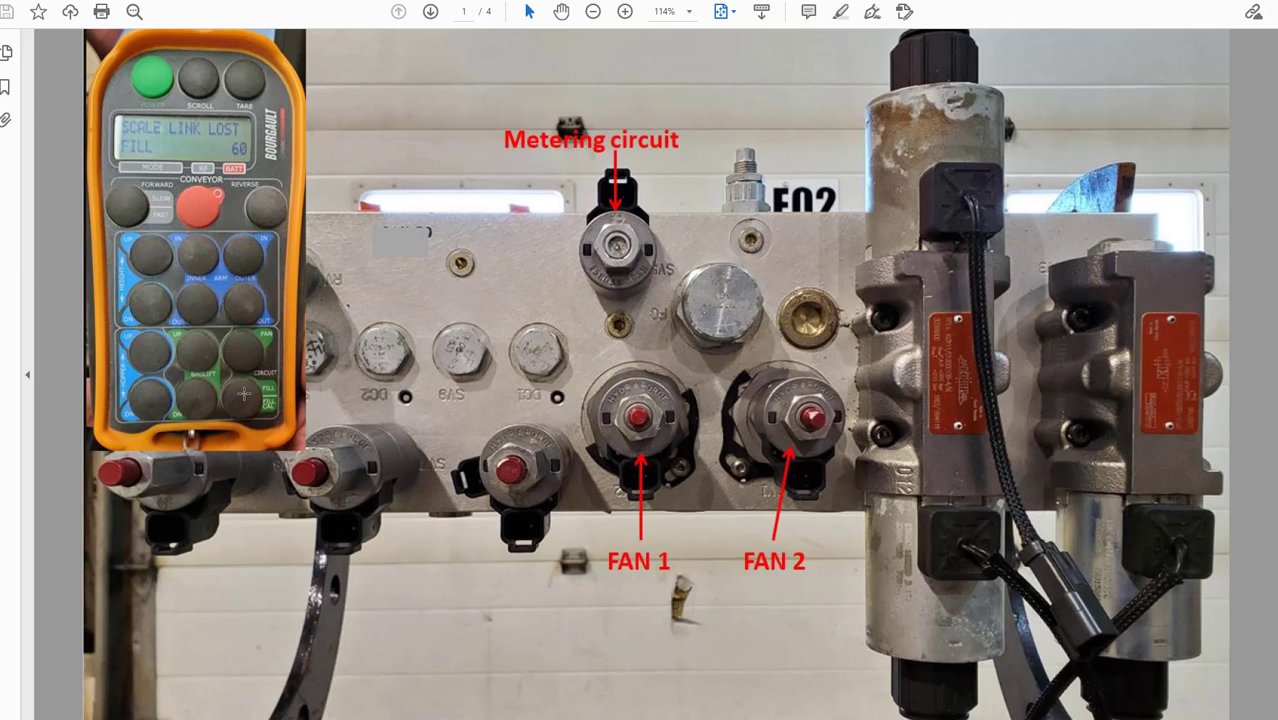
{"action": "mouse_move", "coordinate": [250, 406]}
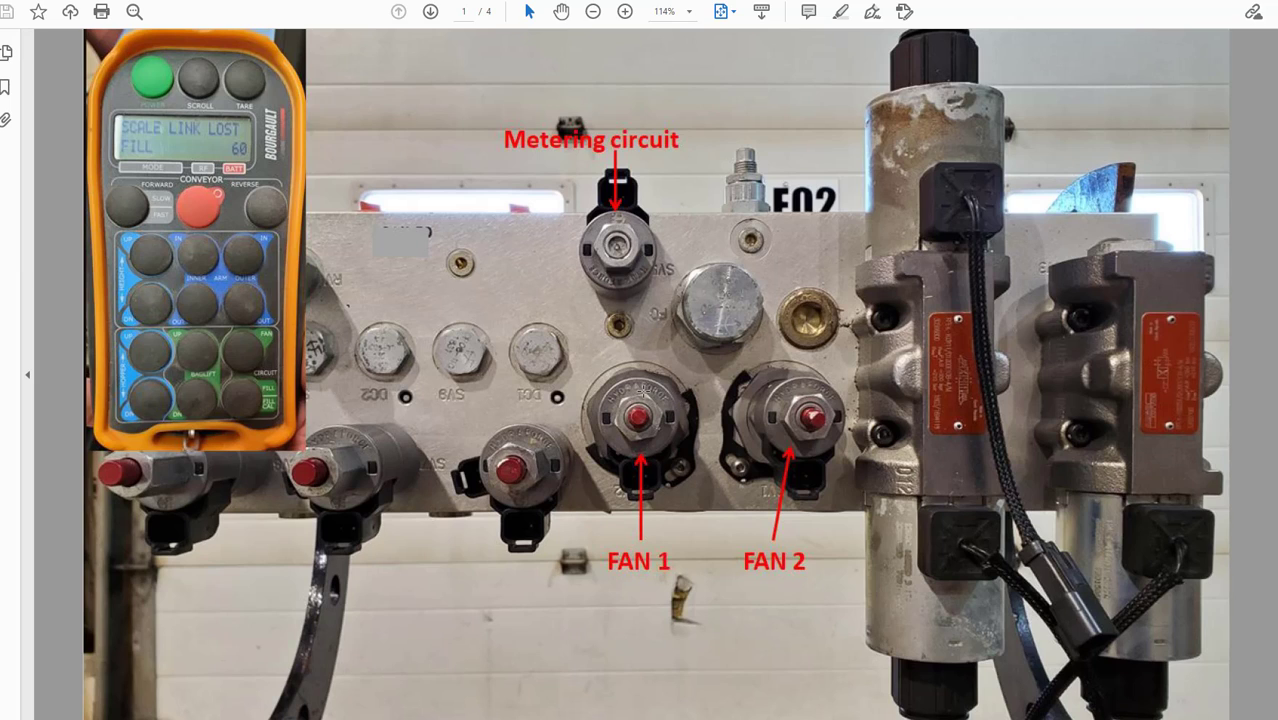
{"action": "mouse_move", "coordinate": [665, 427]}
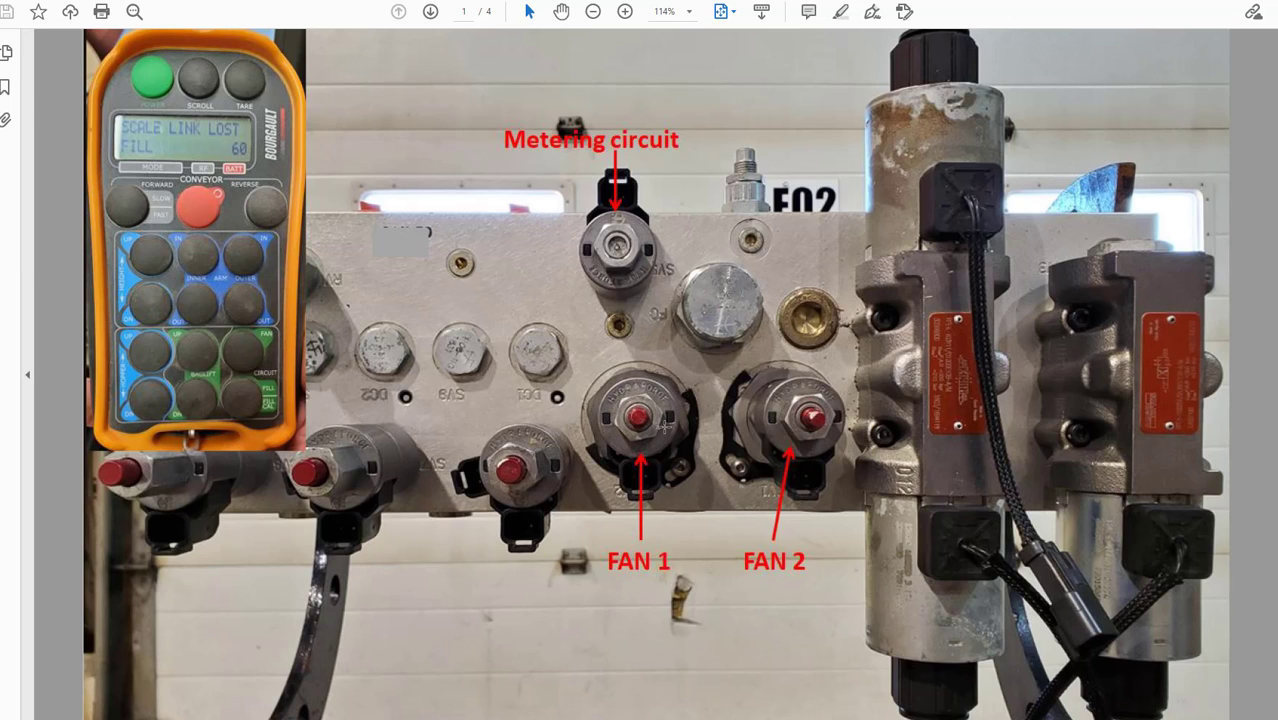
{"action": "mouse_move", "coordinate": [827, 436]}
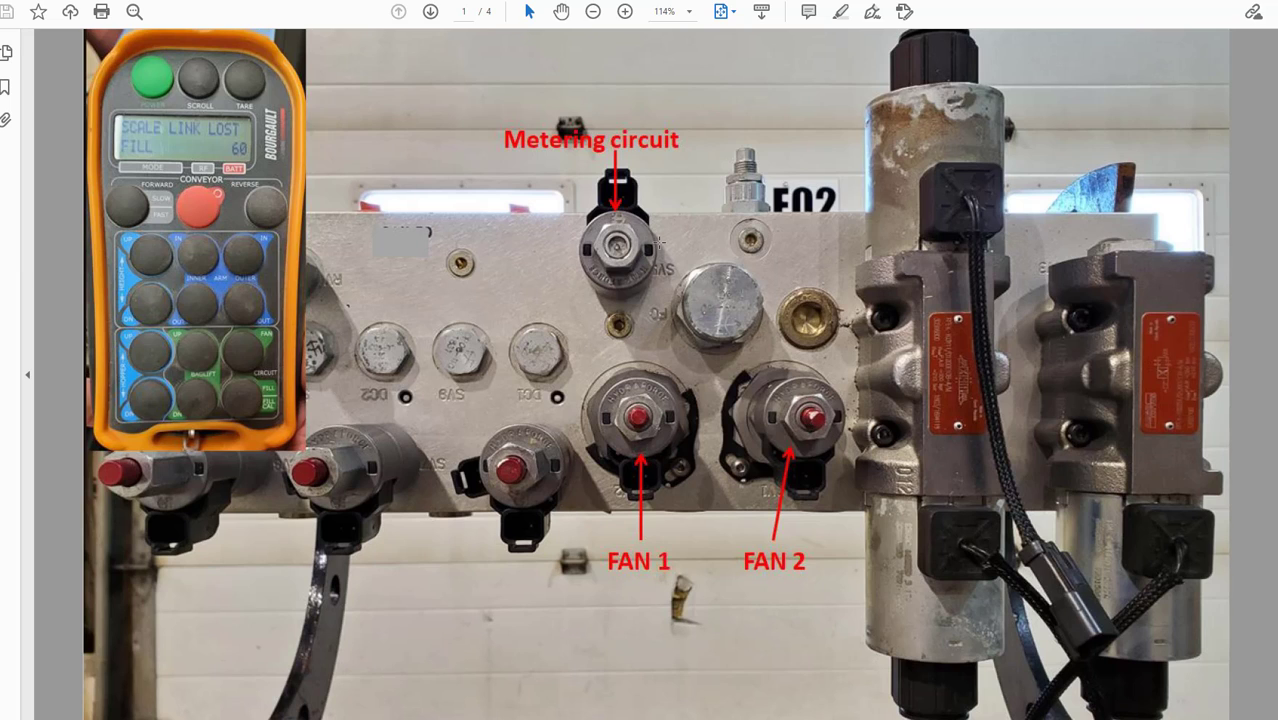
{"action": "mouse_move", "coordinate": [618, 264]}
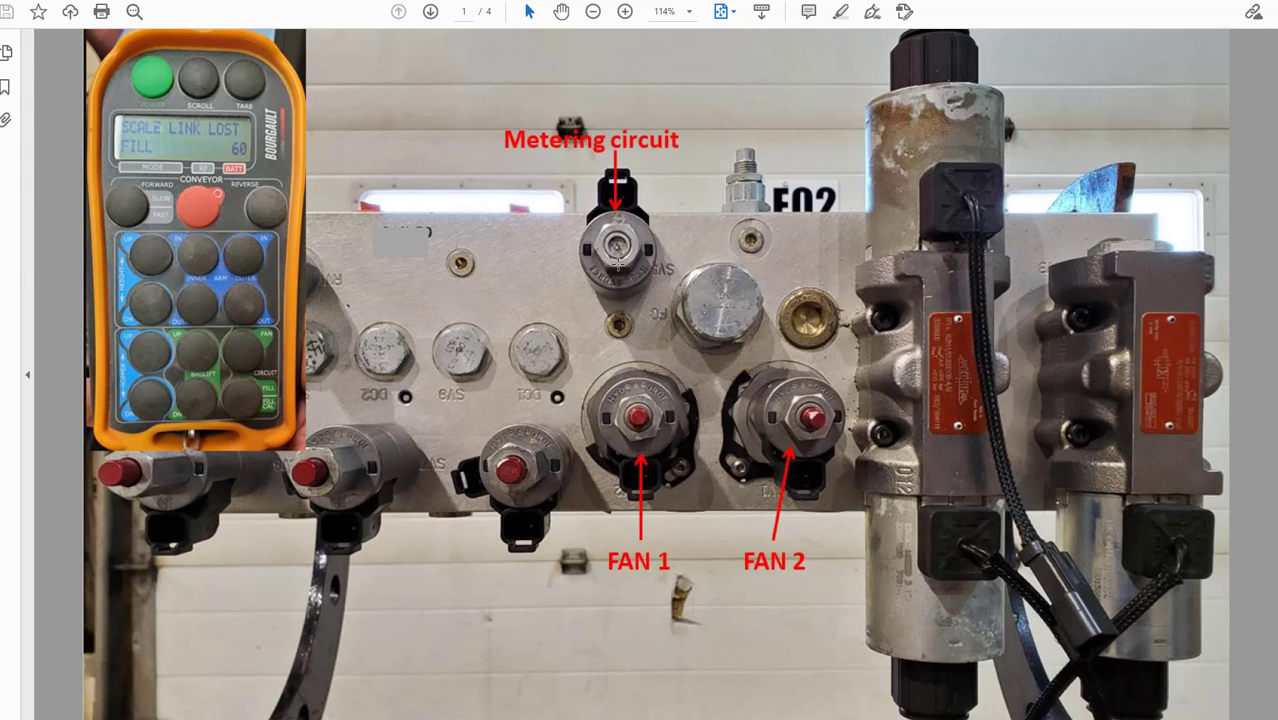
- Go to page 2 with the Supply P1 and P2 Fill-mode schematics
{"action": "left_click", "coordinate": [430, 11]}
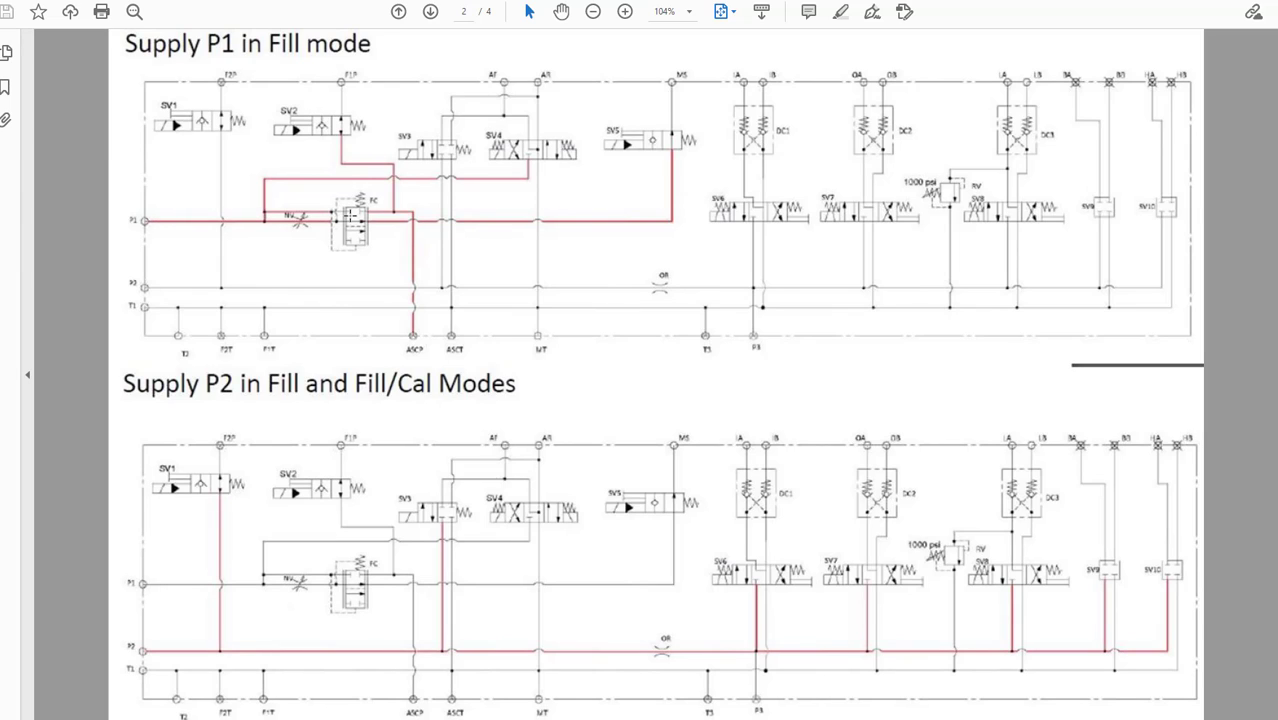
{"action": "mouse_move", "coordinate": [372, 244]}
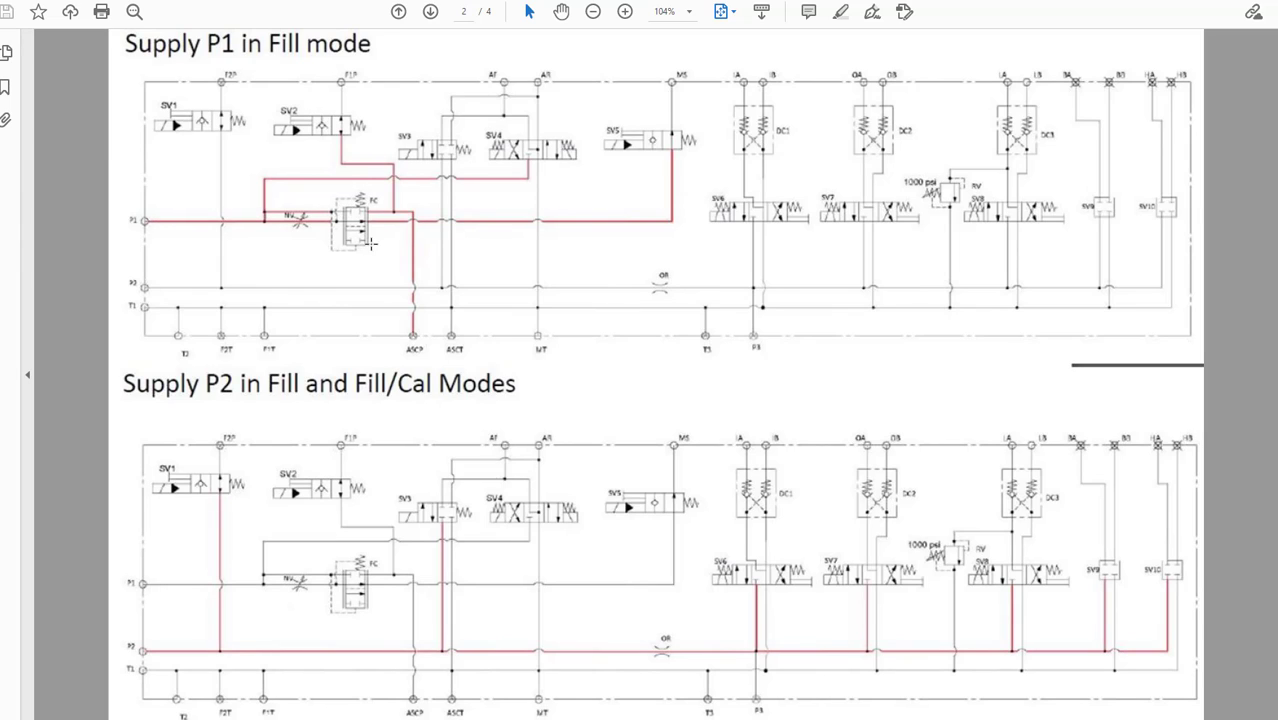
{"action": "mouse_move", "coordinate": [393, 165]}
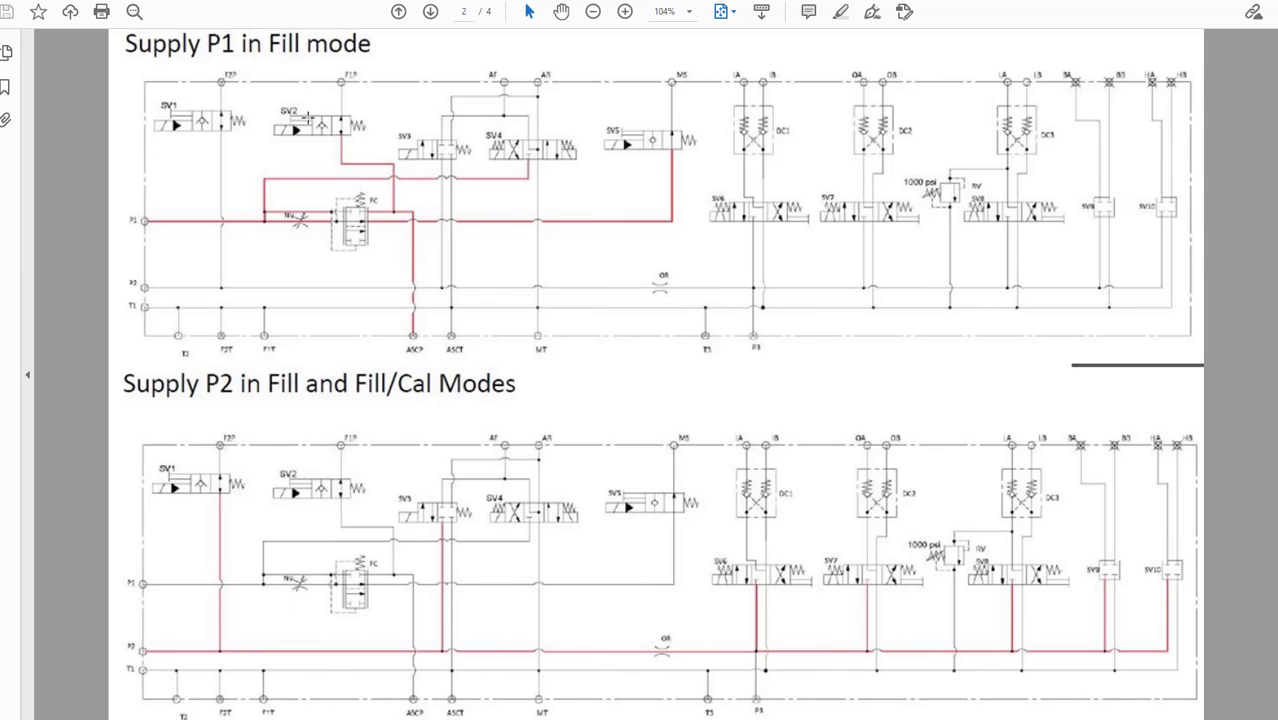
{"action": "mouse_move", "coordinate": [447, 180]}
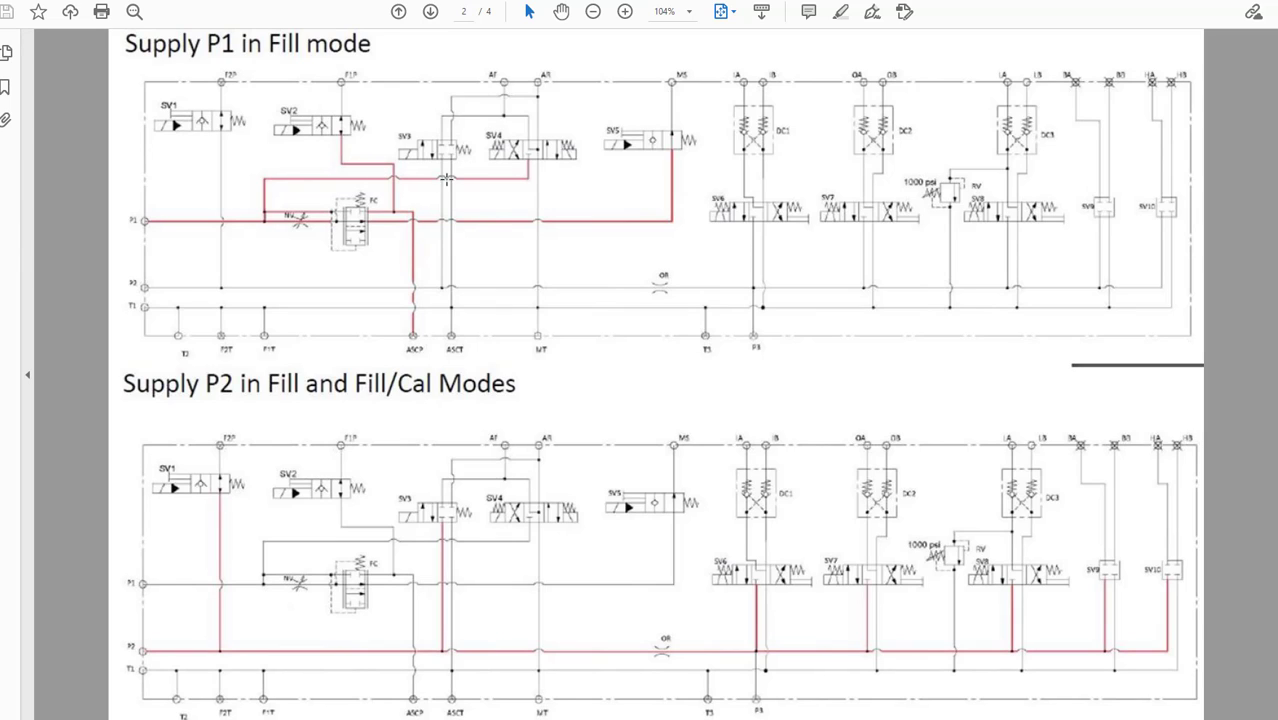
{"action": "mouse_move", "coordinate": [524, 143]}
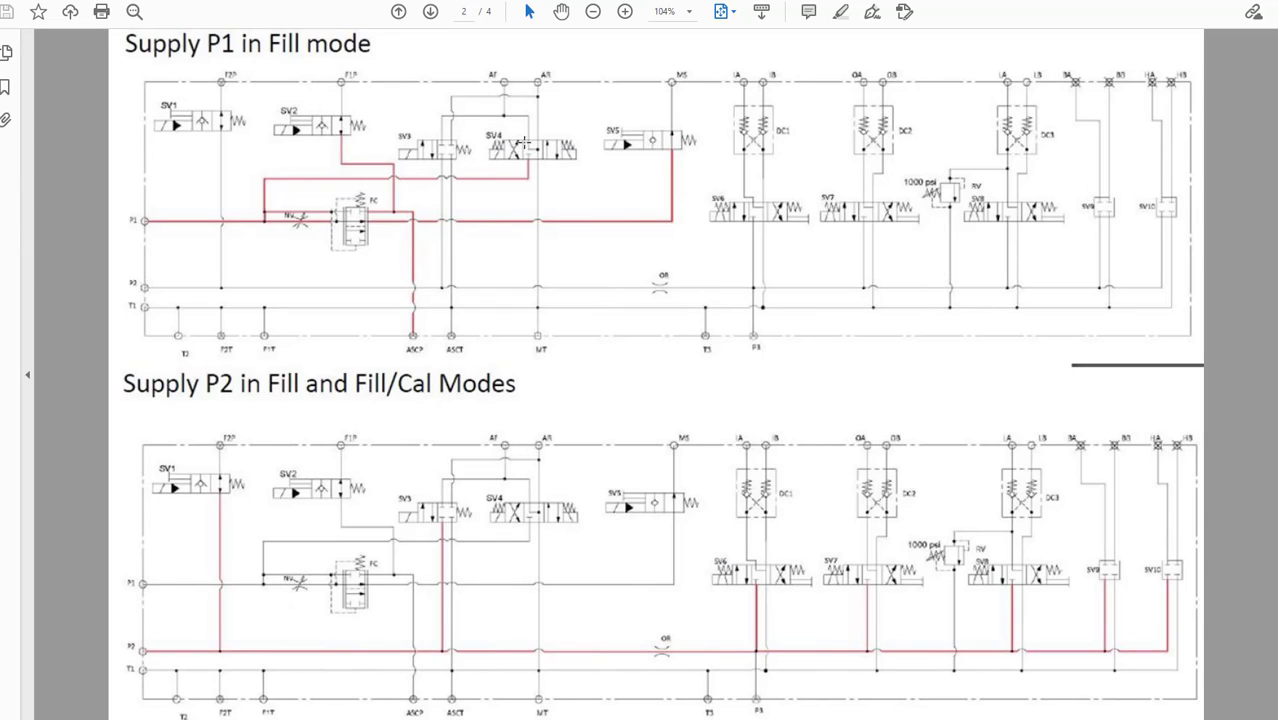
{"action": "mouse_move", "coordinate": [522, 143]}
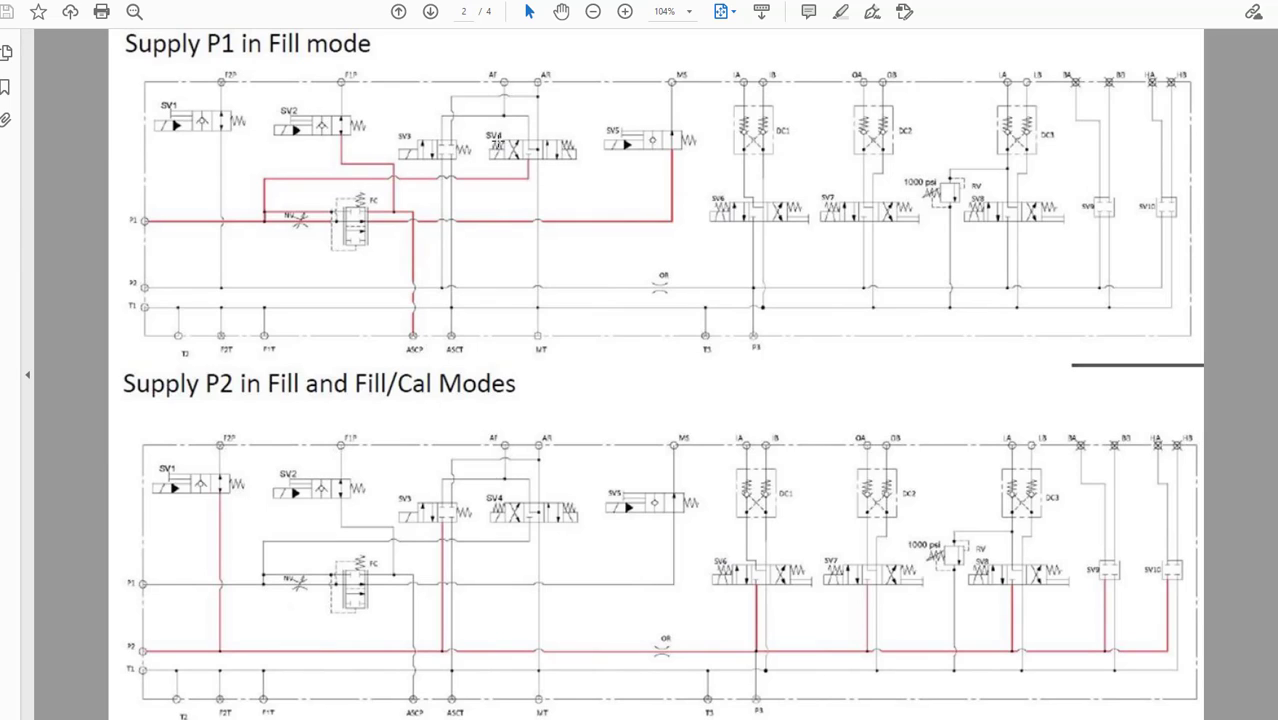
{"action": "mouse_move", "coordinate": [422, 220]}
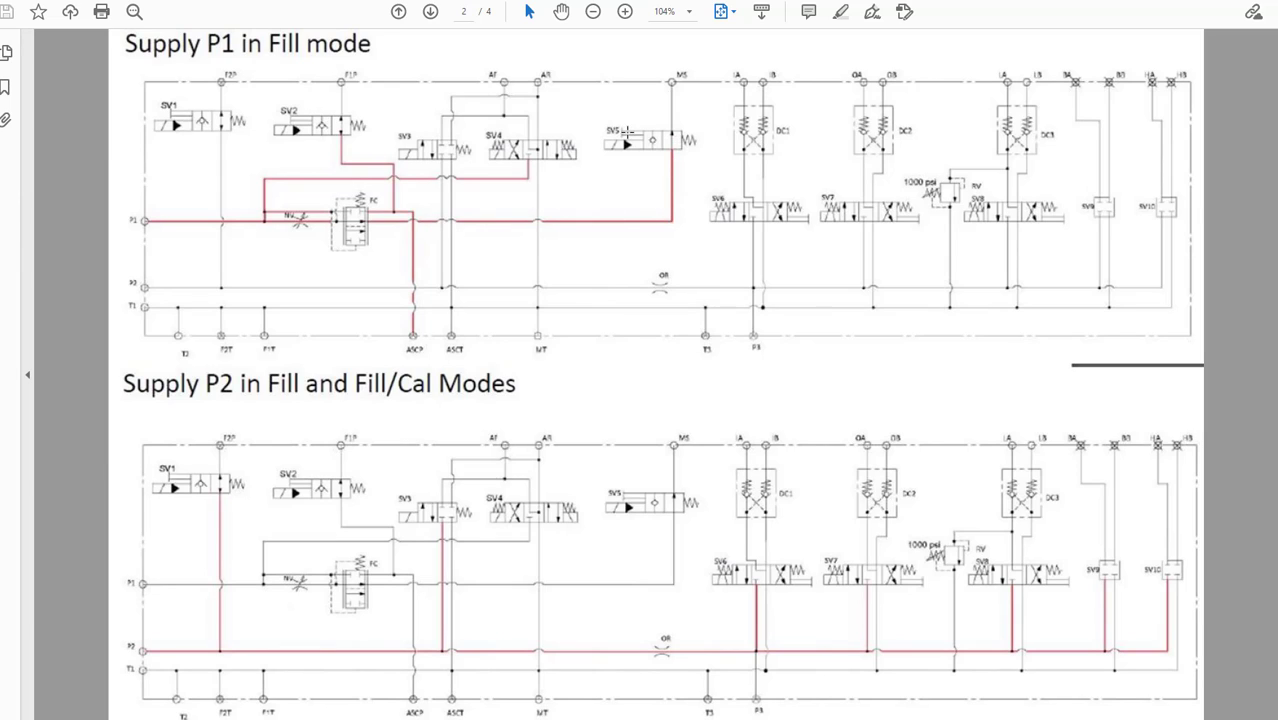
{"action": "mouse_move", "coordinate": [646, 148]}
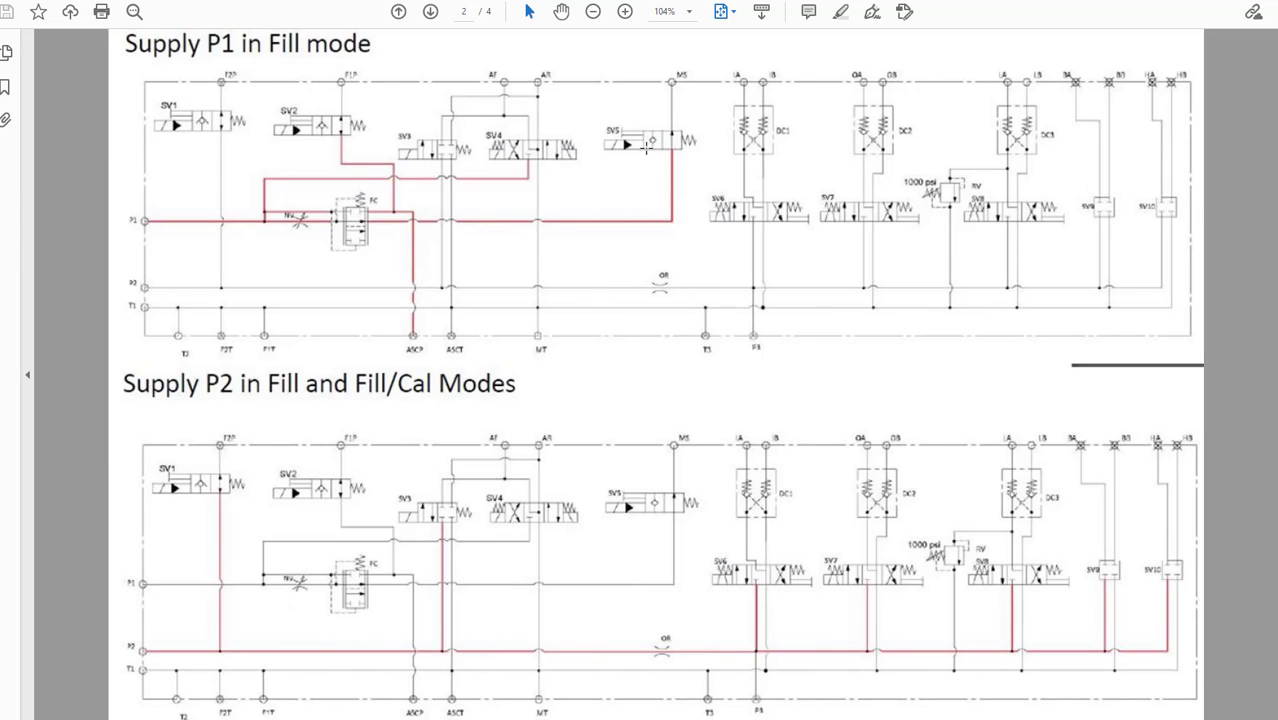
{"action": "mouse_move", "coordinate": [225, 452]}
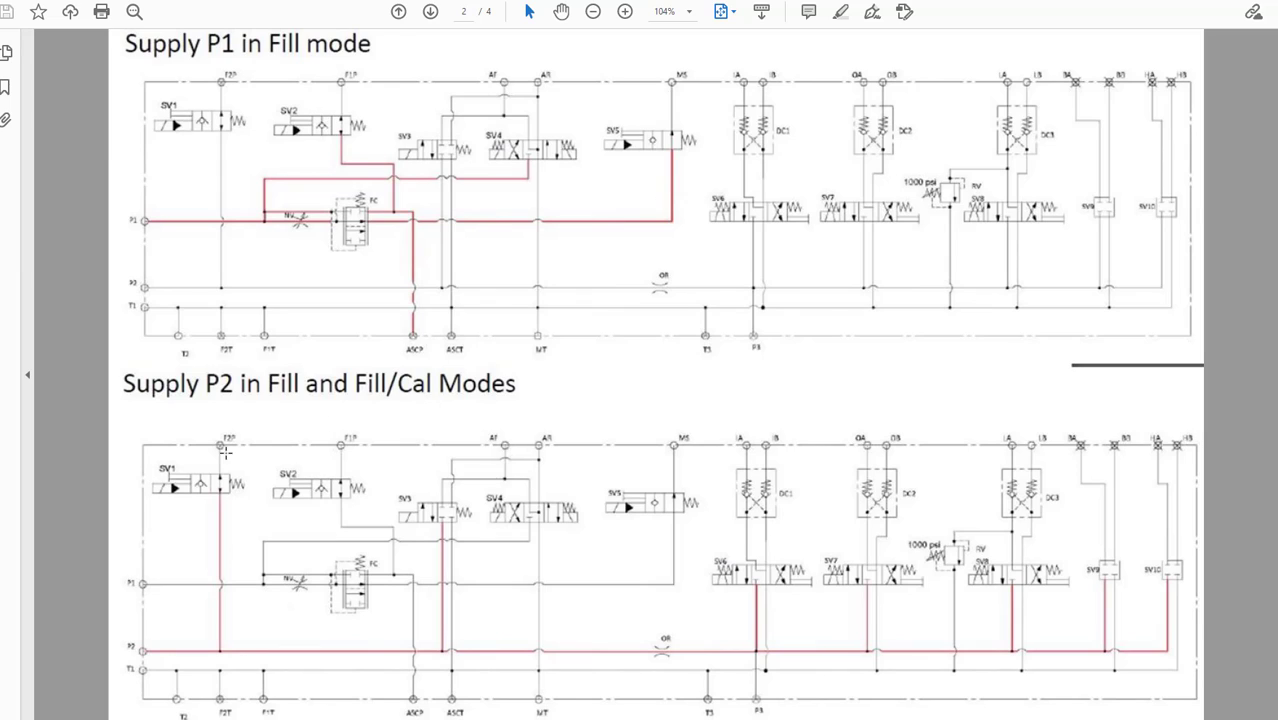
{"action": "mouse_move", "coordinate": [171, 642]}
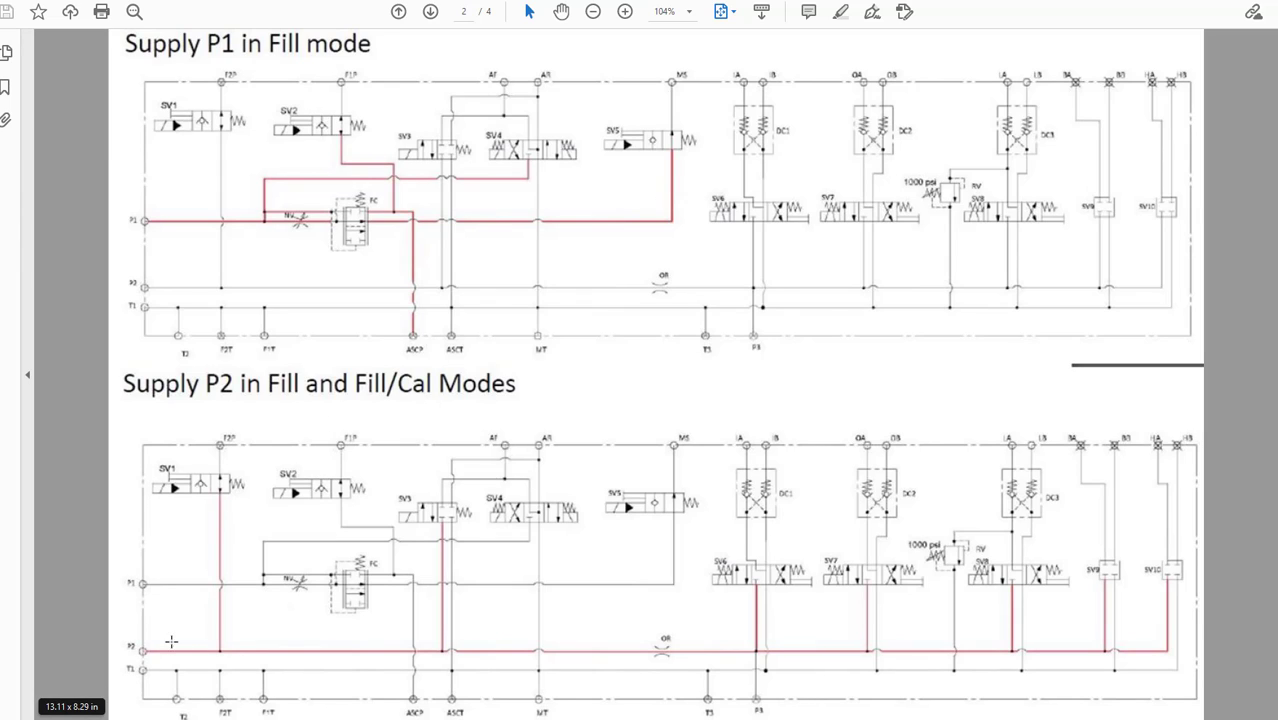
{"action": "mouse_move", "coordinate": [219, 648]}
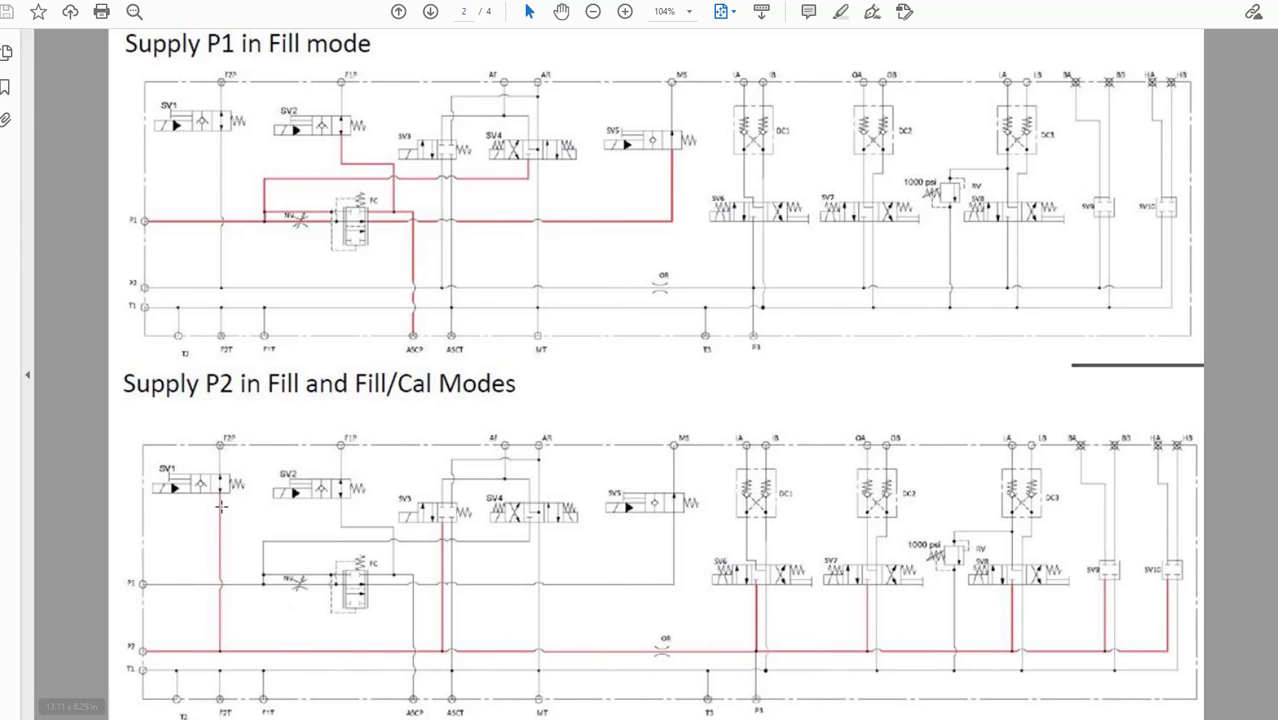
{"action": "mouse_move", "coordinate": [230, 489]}
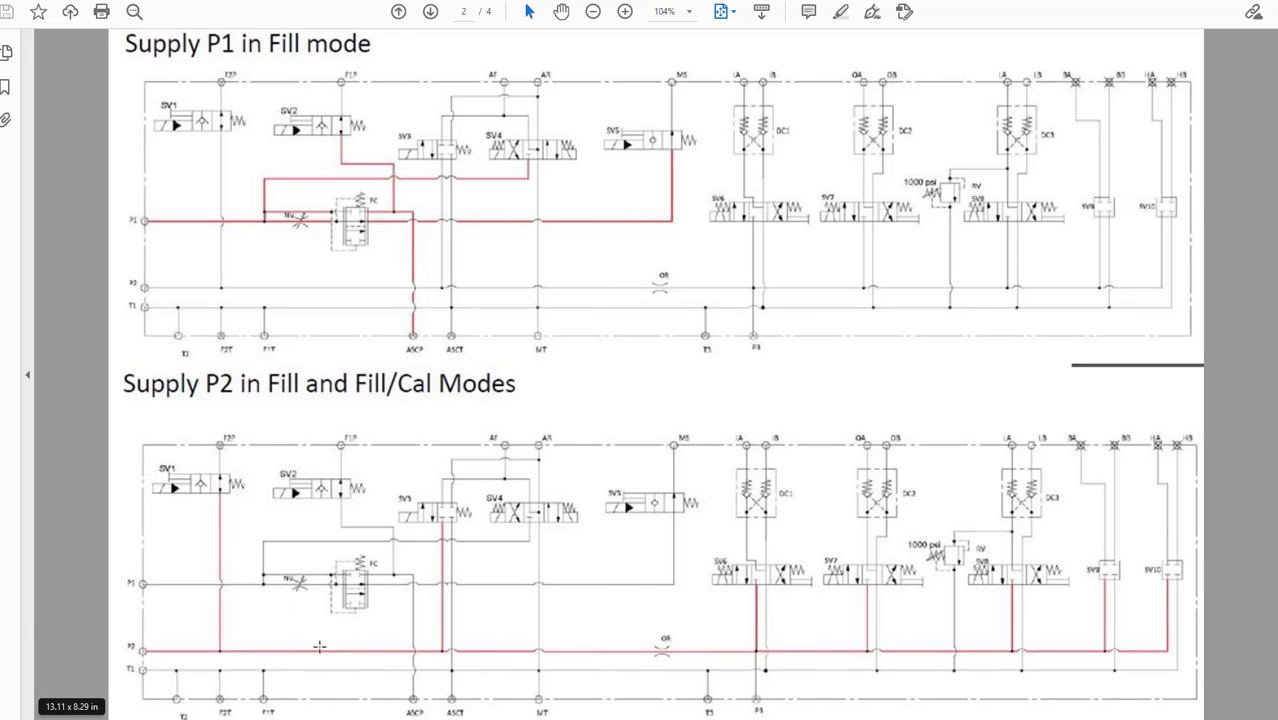
{"action": "mouse_move", "coordinate": [444, 513]}
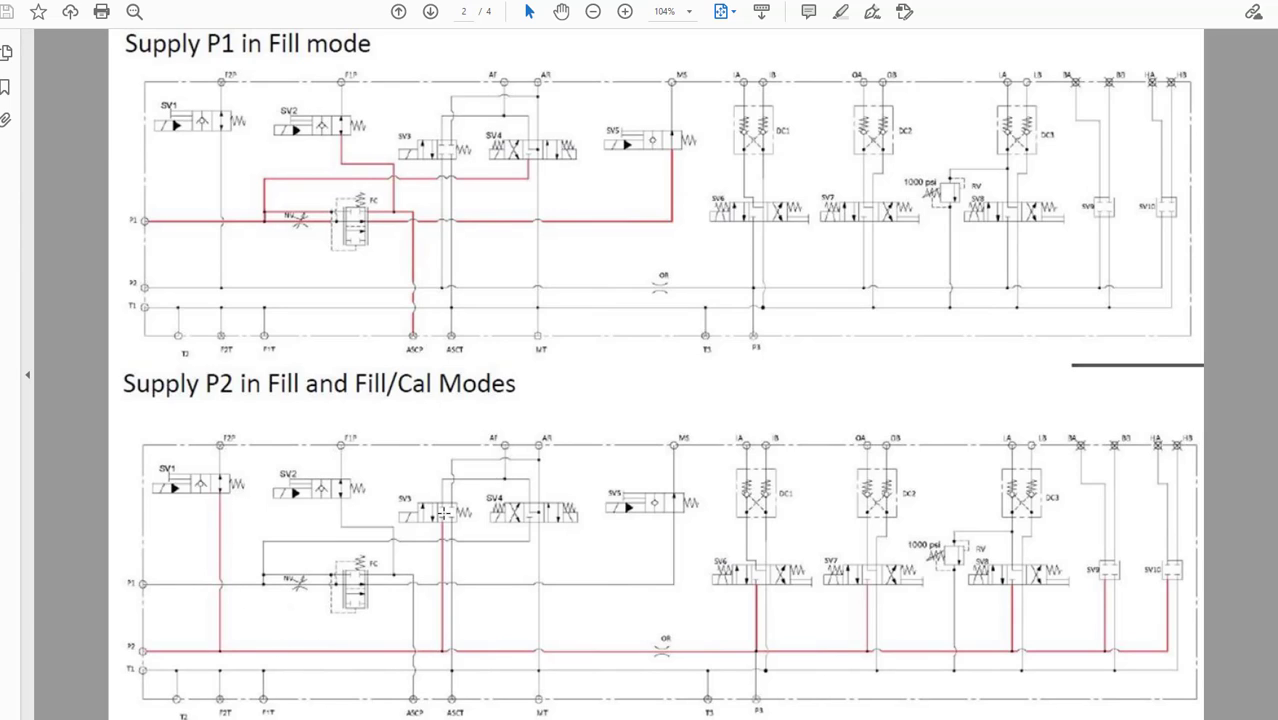
{"action": "mouse_move", "coordinate": [460, 518]}
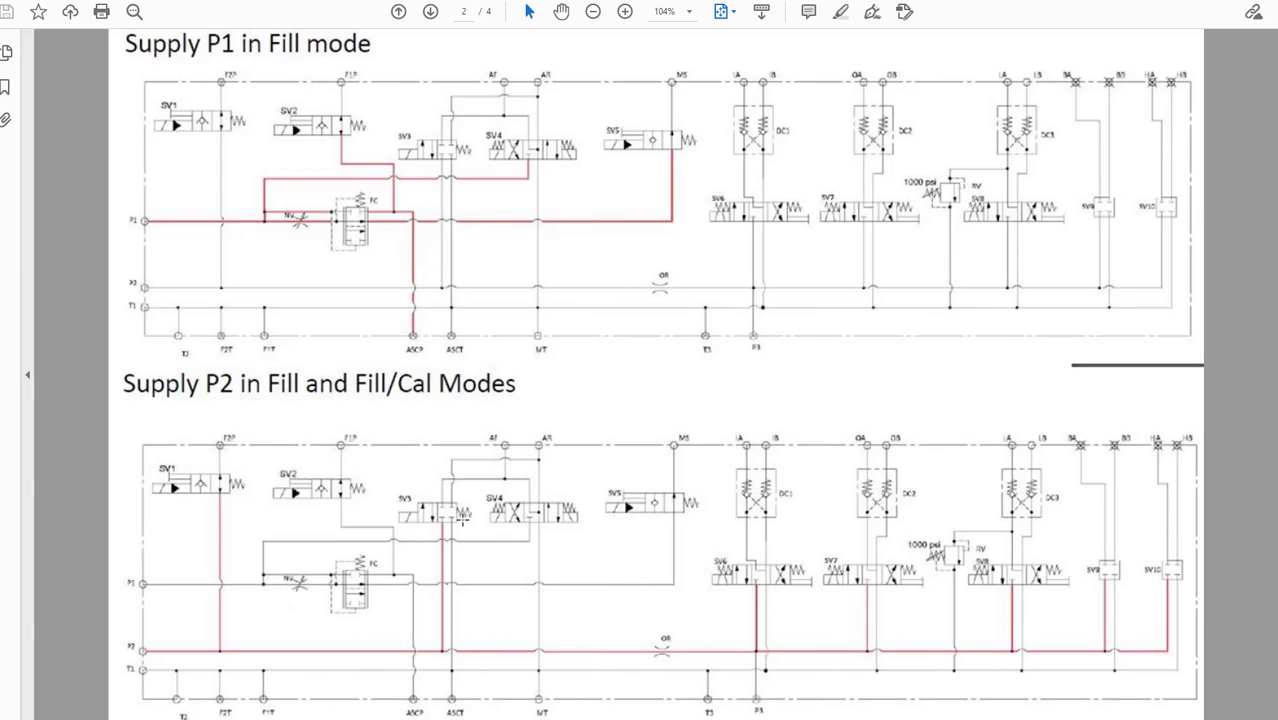
{"action": "mouse_move", "coordinate": [465, 525]}
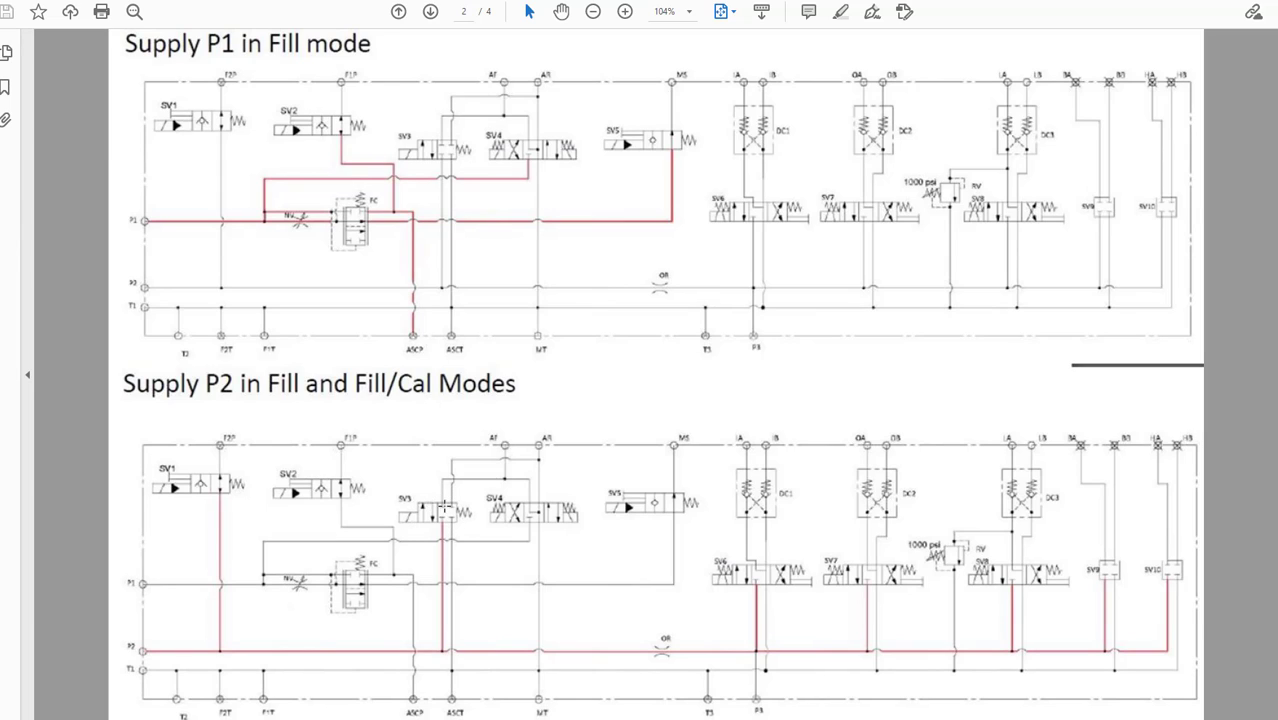
{"action": "mouse_move", "coordinate": [458, 646]}
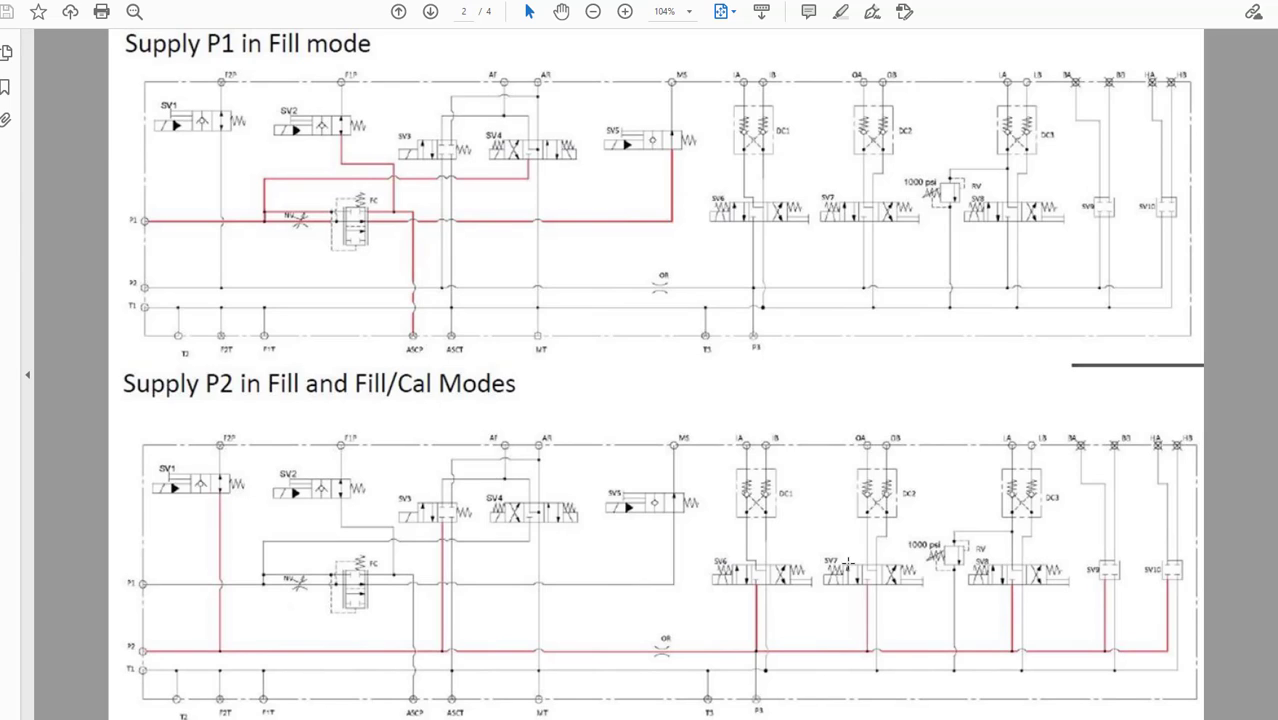
{"action": "mouse_move", "coordinate": [769, 596]}
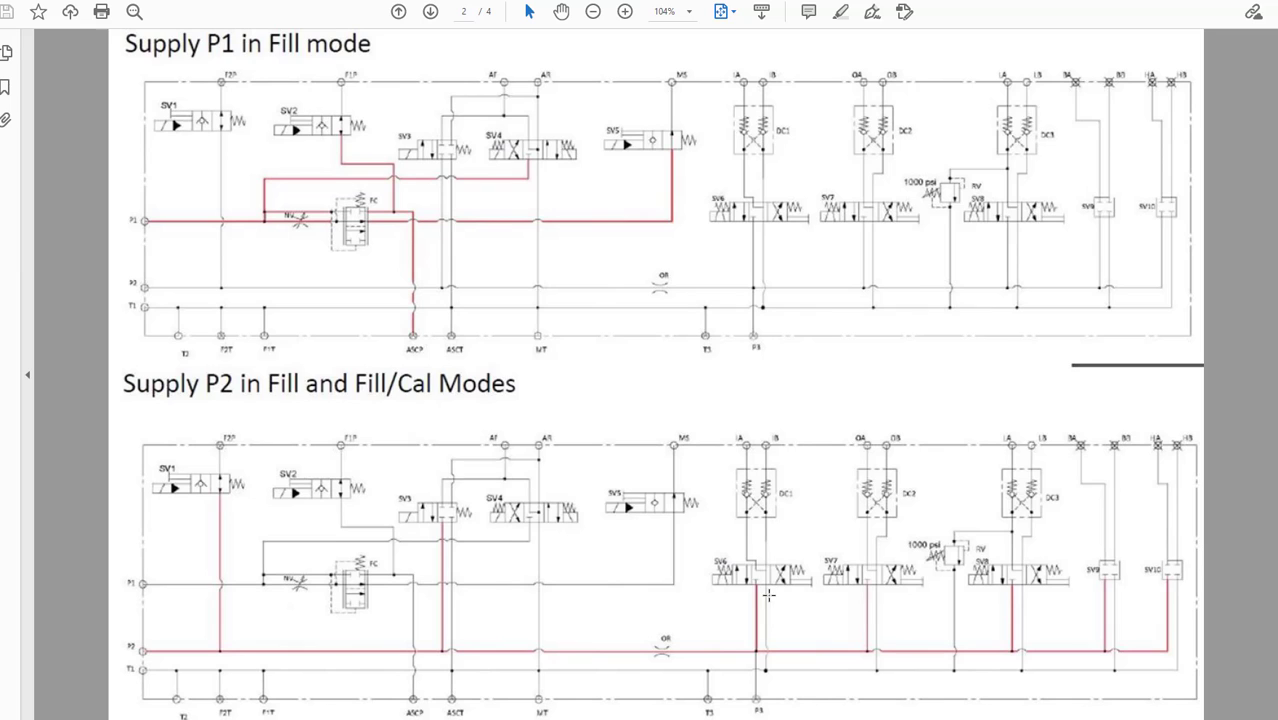
- Go to page 3, the valve block photo with the FILL&CAL remote
{"action": "left_click", "coordinate": [430, 11]}
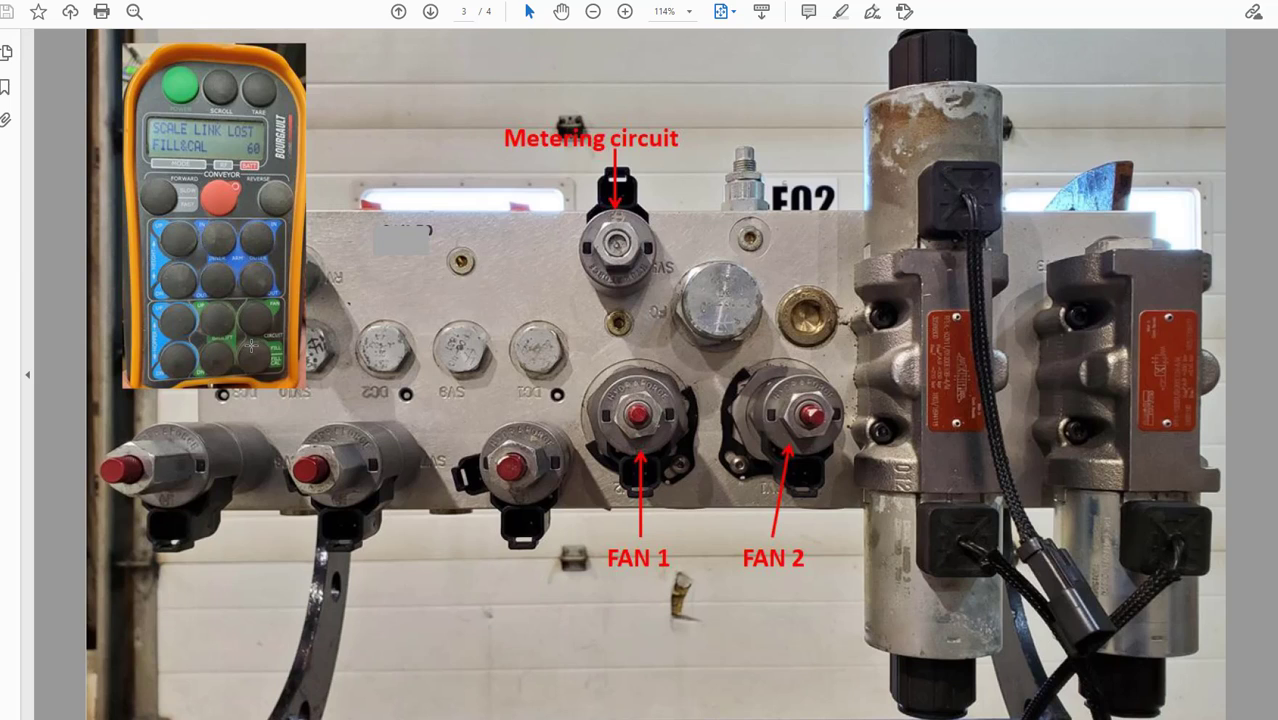
{"action": "mouse_move", "coordinate": [260, 356]}
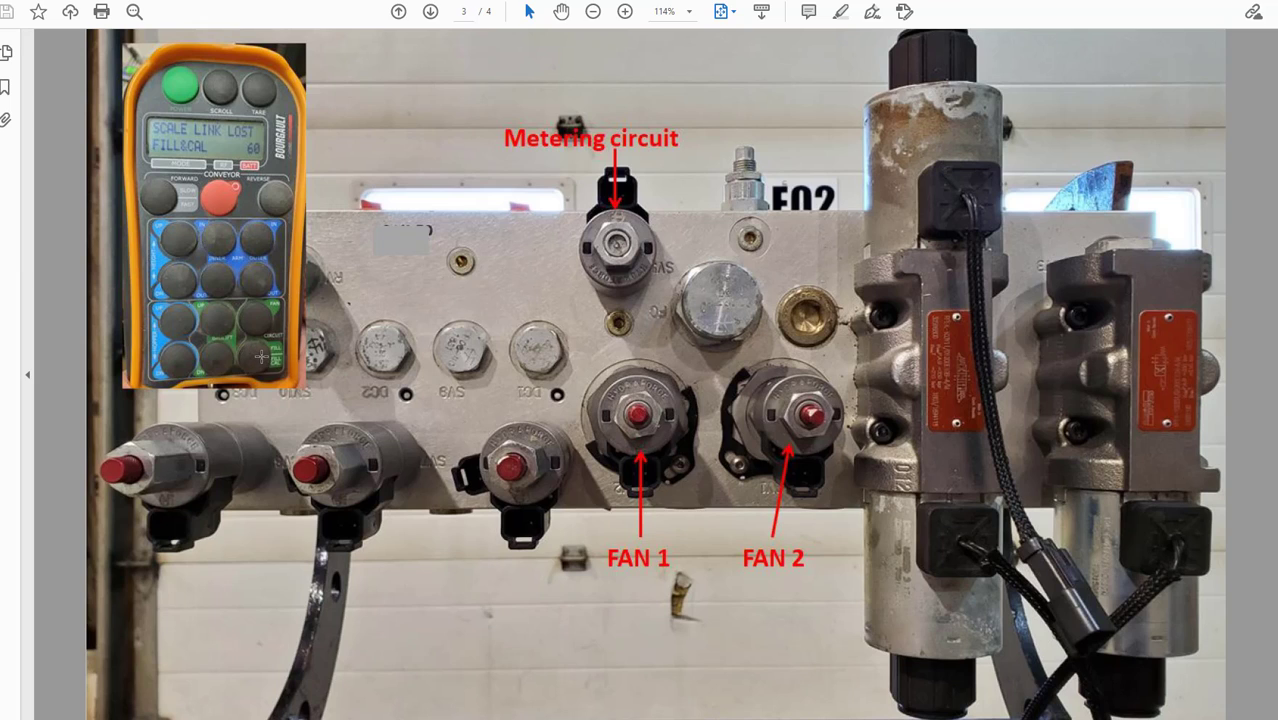
{"action": "mouse_move", "coordinate": [260, 357]}
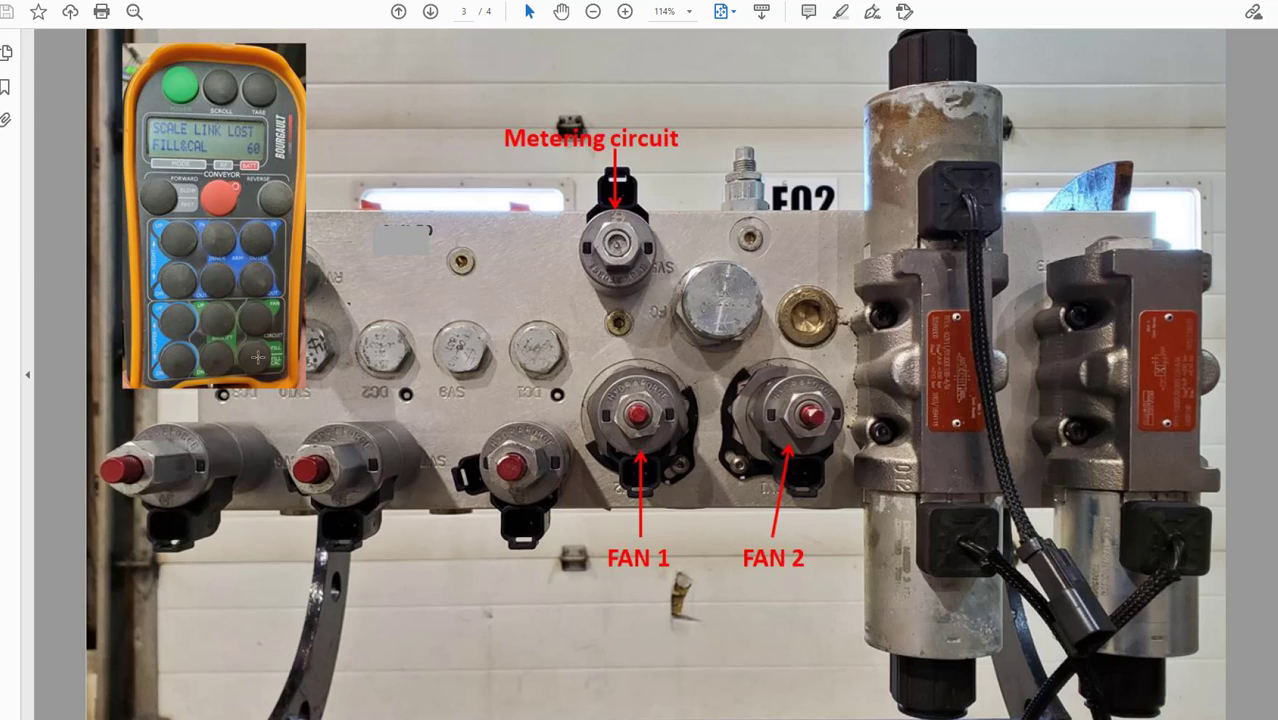
{"action": "mouse_move", "coordinate": [489, 404]}
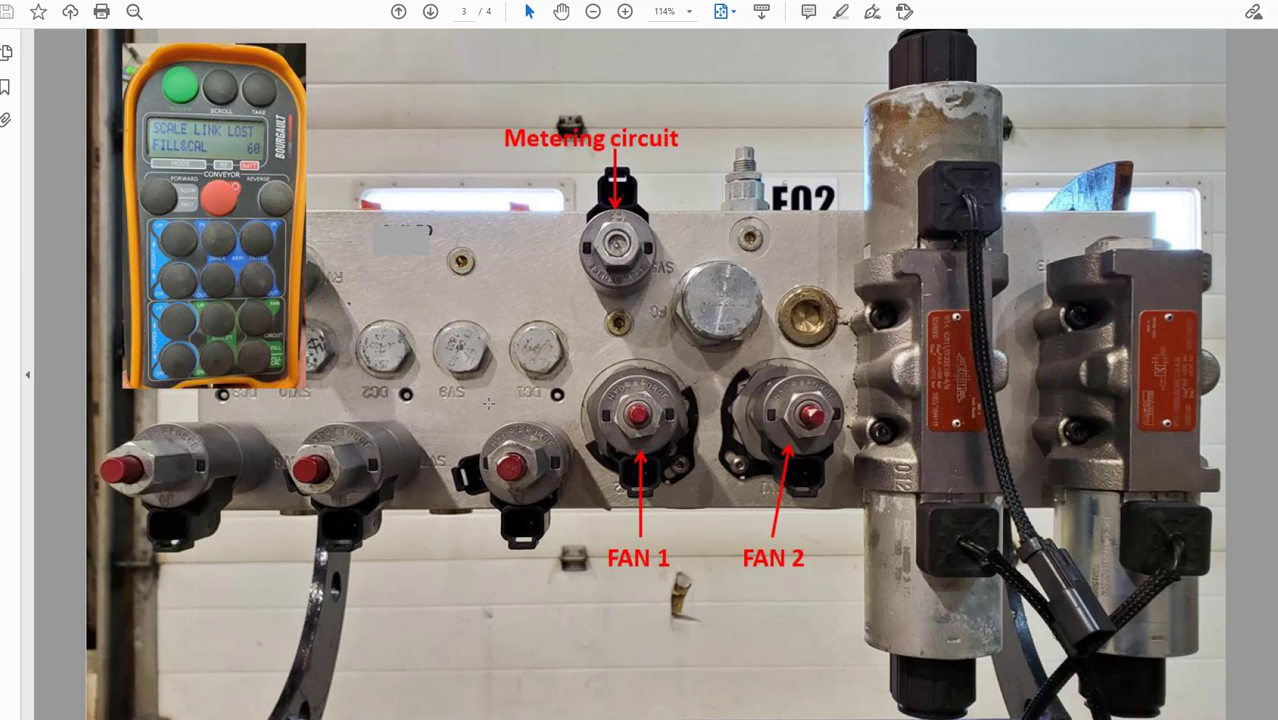
{"action": "mouse_move", "coordinate": [647, 425]}
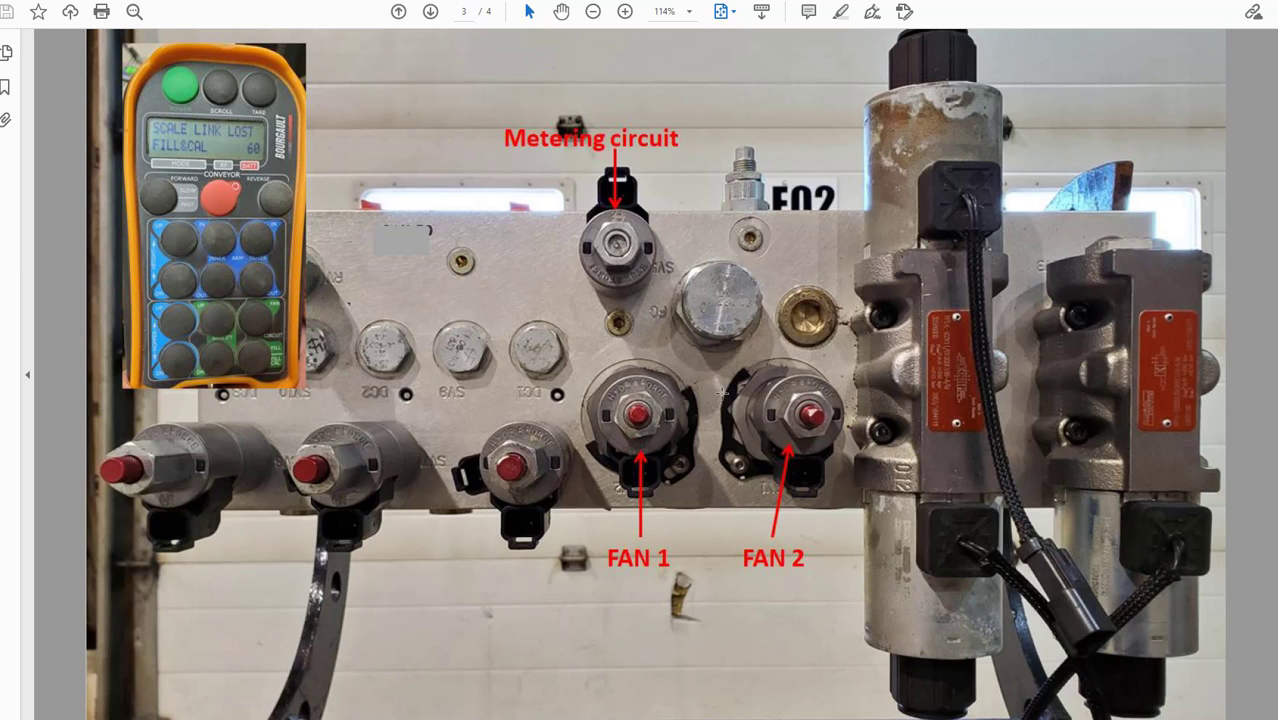
{"action": "mouse_move", "coordinate": [723, 393]}
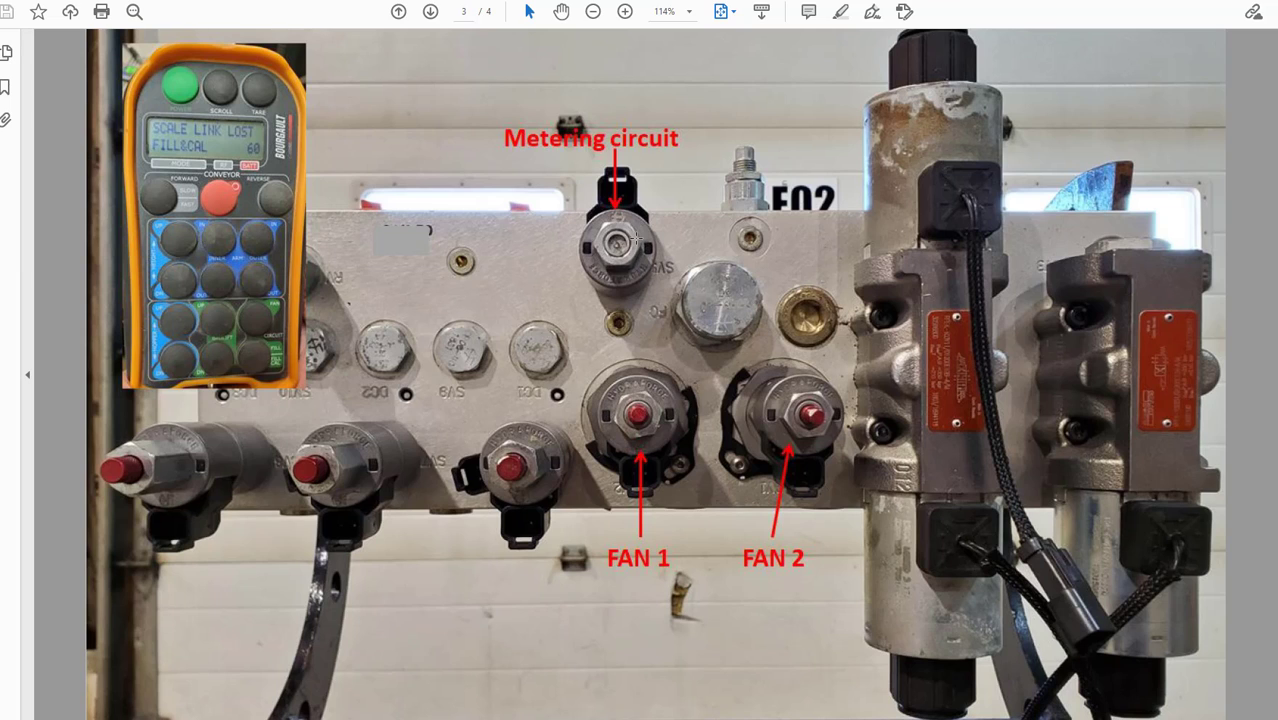
- Go to page 4, the Supply P1 Fill/Cal mode schematic
{"action": "left_click", "coordinate": [430, 11]}
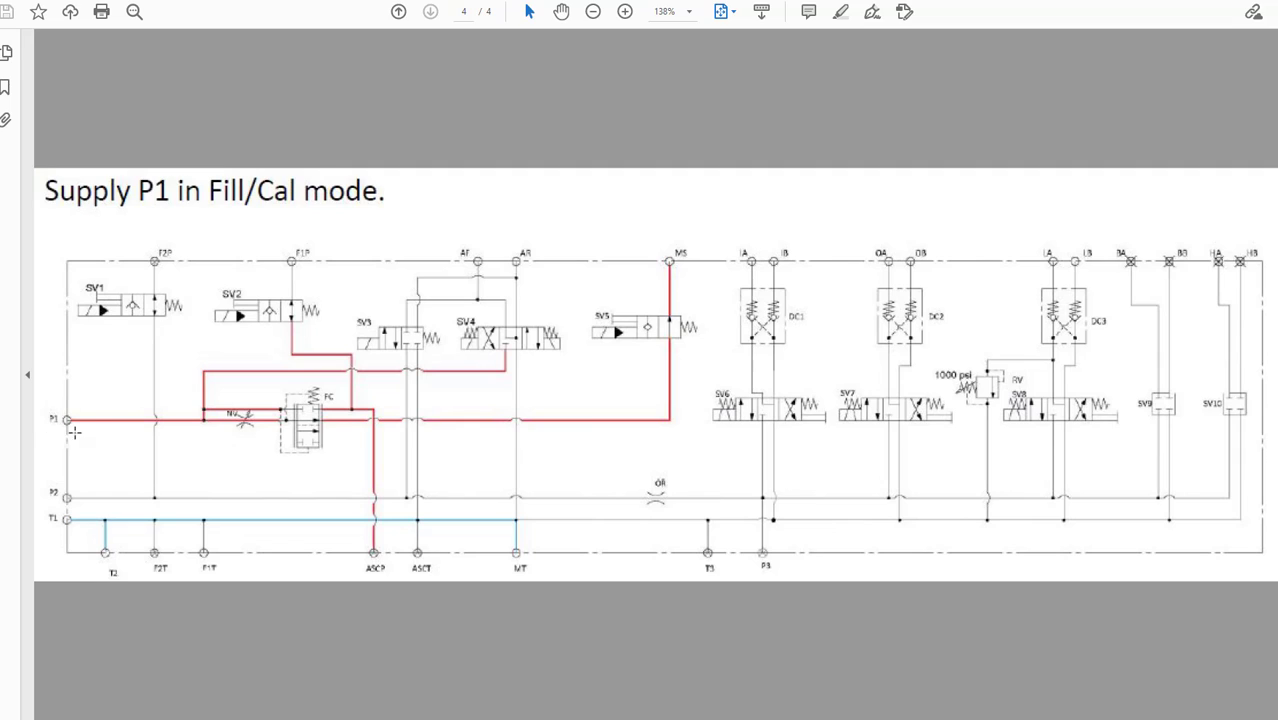
{"action": "mouse_move", "coordinate": [399, 423]}
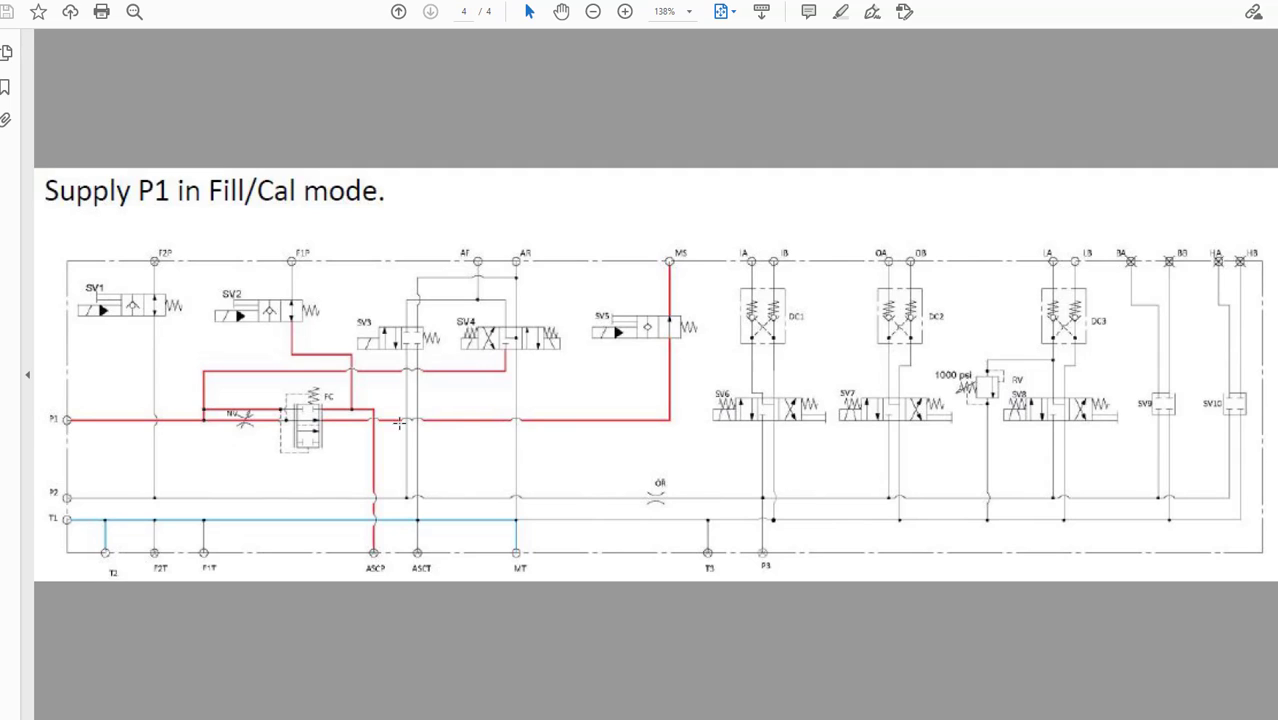